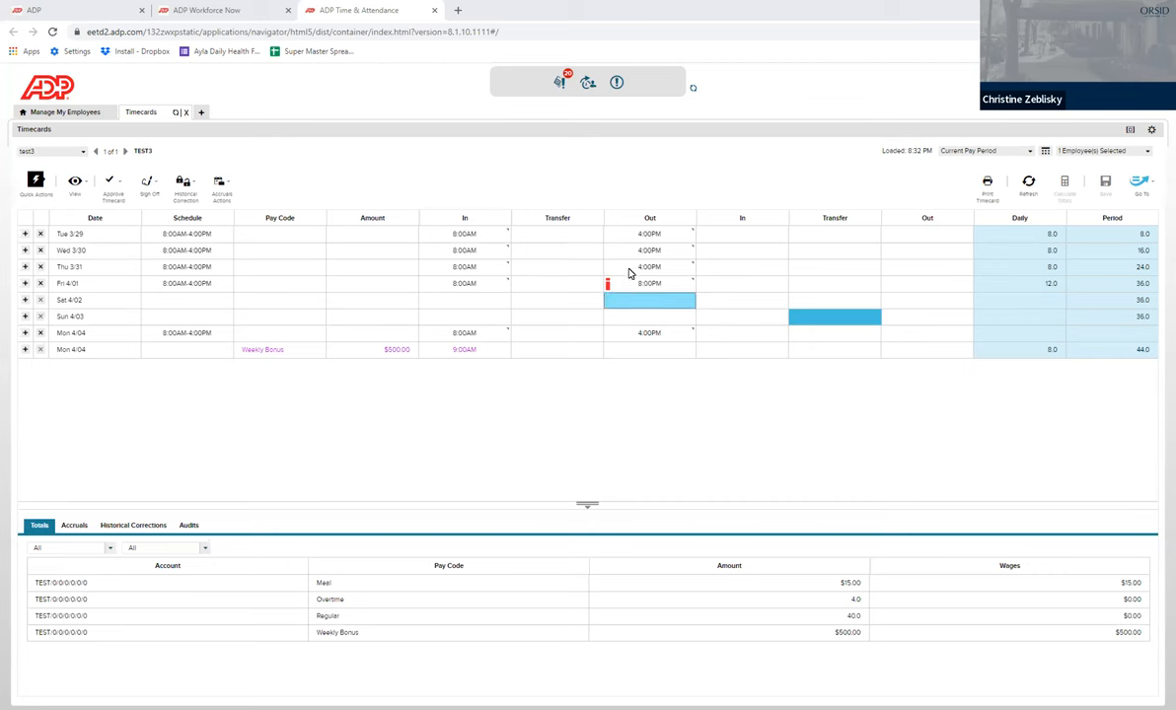
{"action": "mouse_move", "coordinate": [595, 332]}
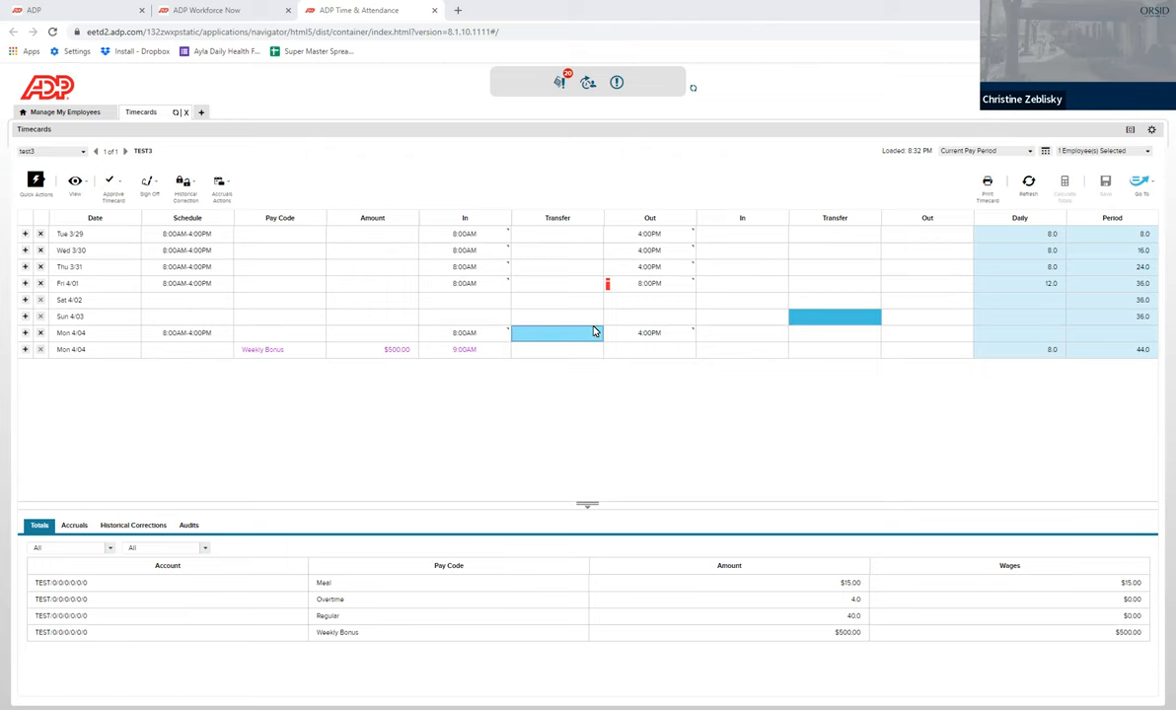
Step: Select Friday's scheduled shift and settle on its 8:00PM out punch
{"action": "left_click", "coordinate": [280, 266]}
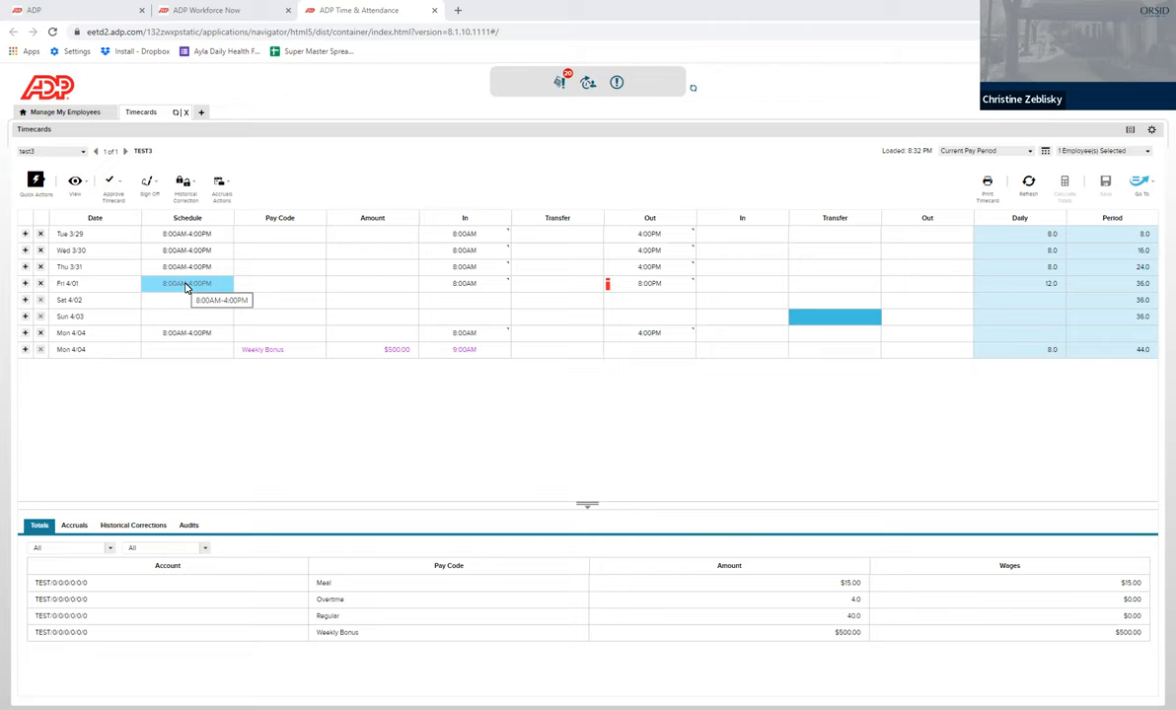
{"action": "left_click", "coordinate": [649, 284]}
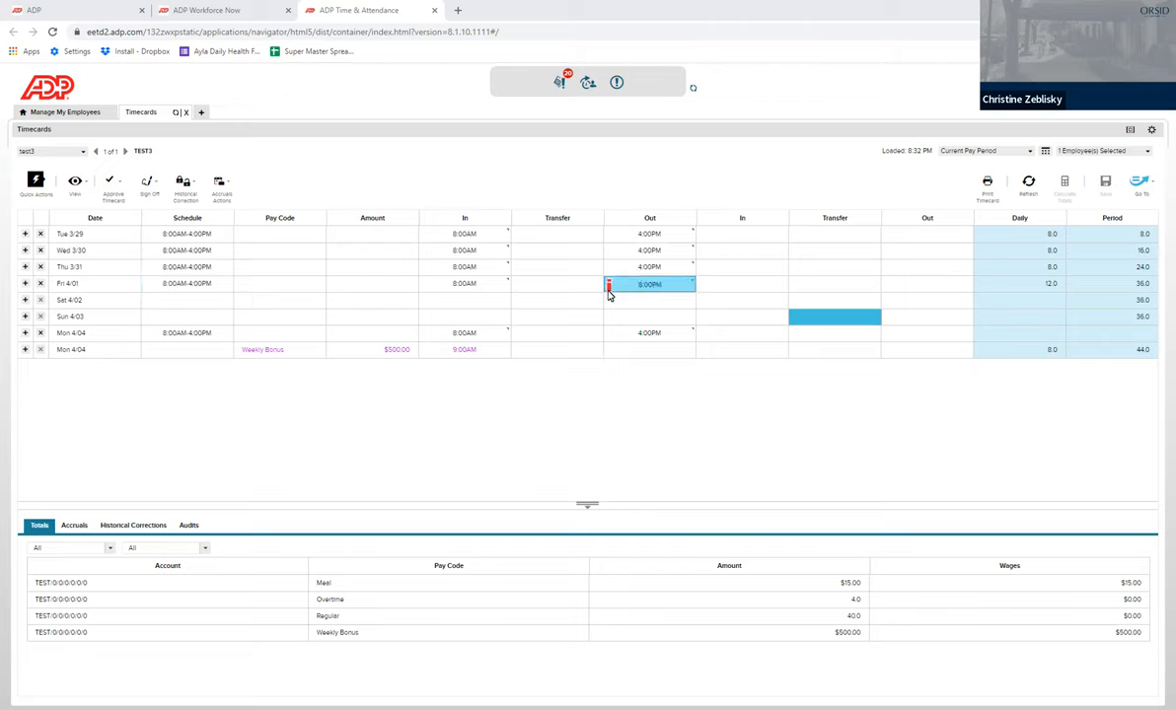
{"action": "mouse_move", "coordinate": [608, 284]}
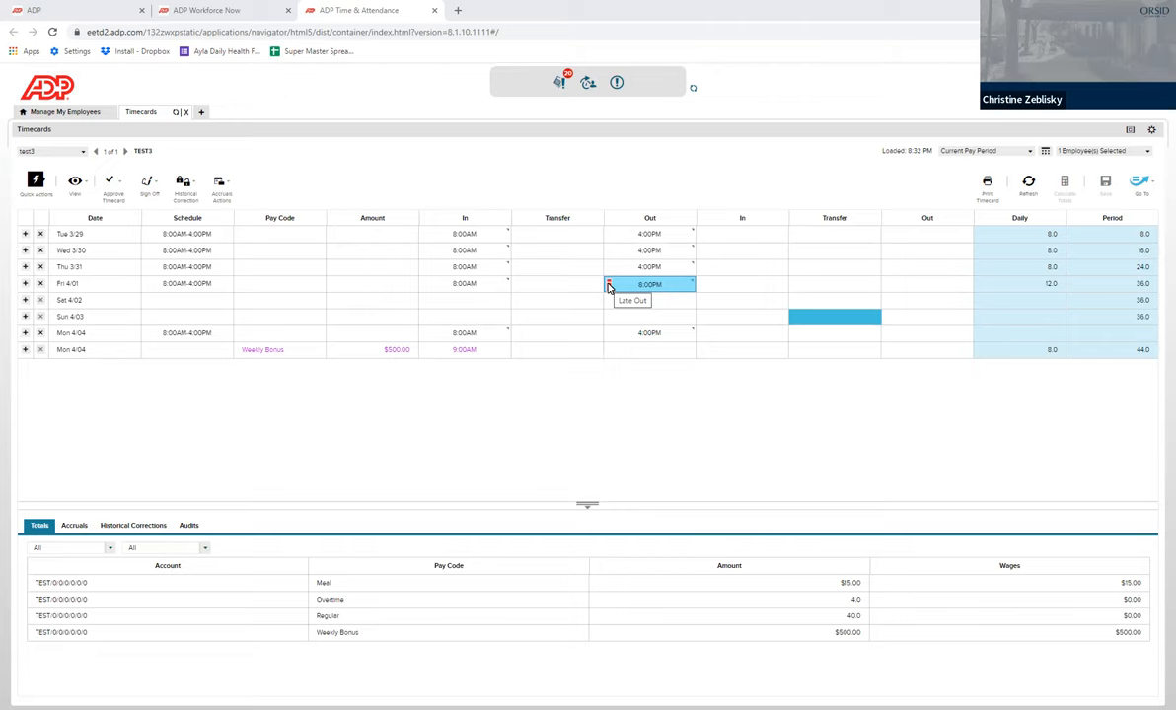
{"action": "left_click", "coordinate": [464, 284]}
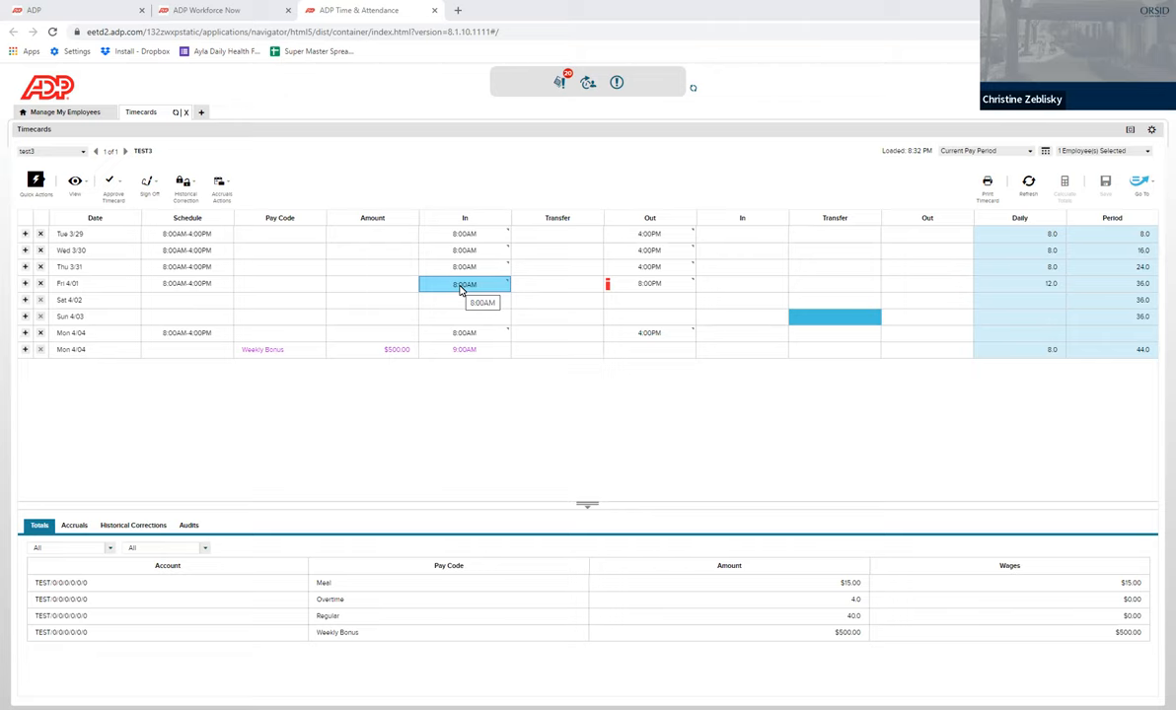
{"action": "left_click", "coordinate": [556, 315]}
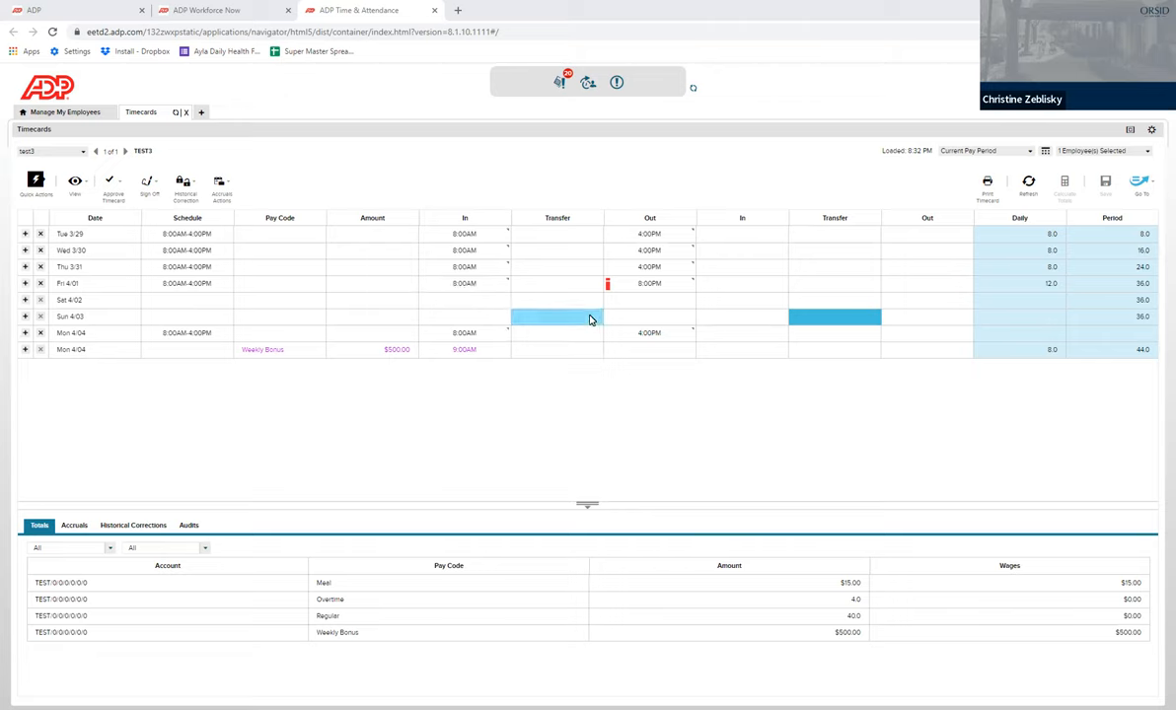
{"action": "left_click", "coordinate": [649, 284]}
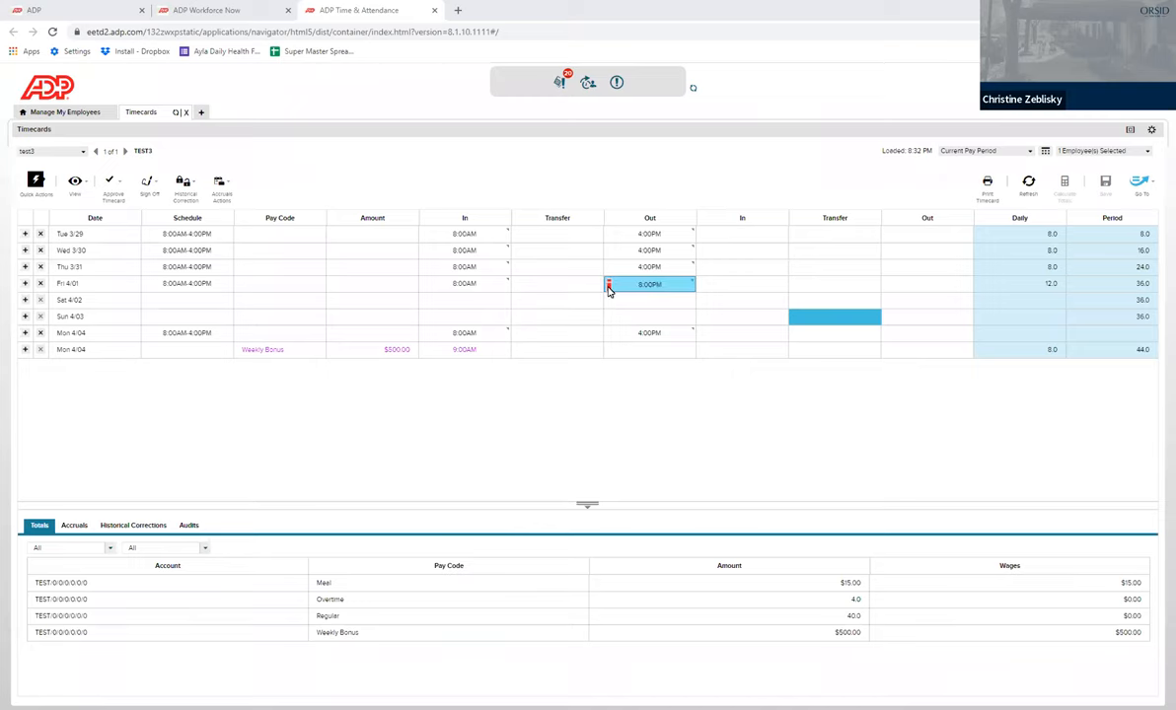
{"action": "mouse_move", "coordinate": [608, 284]}
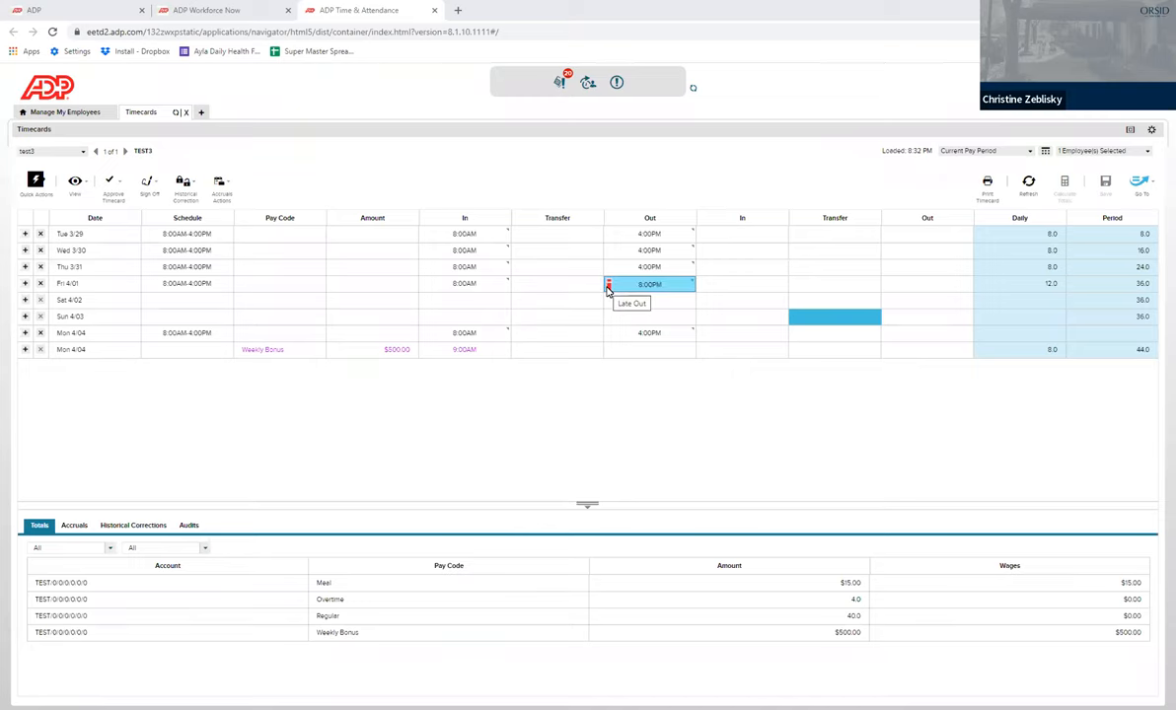
Step: Add a Snow comment to the 8:00PM punch noting 'stayed to salt and shovel'
{"action": "left_click", "coordinate": [649, 284]}
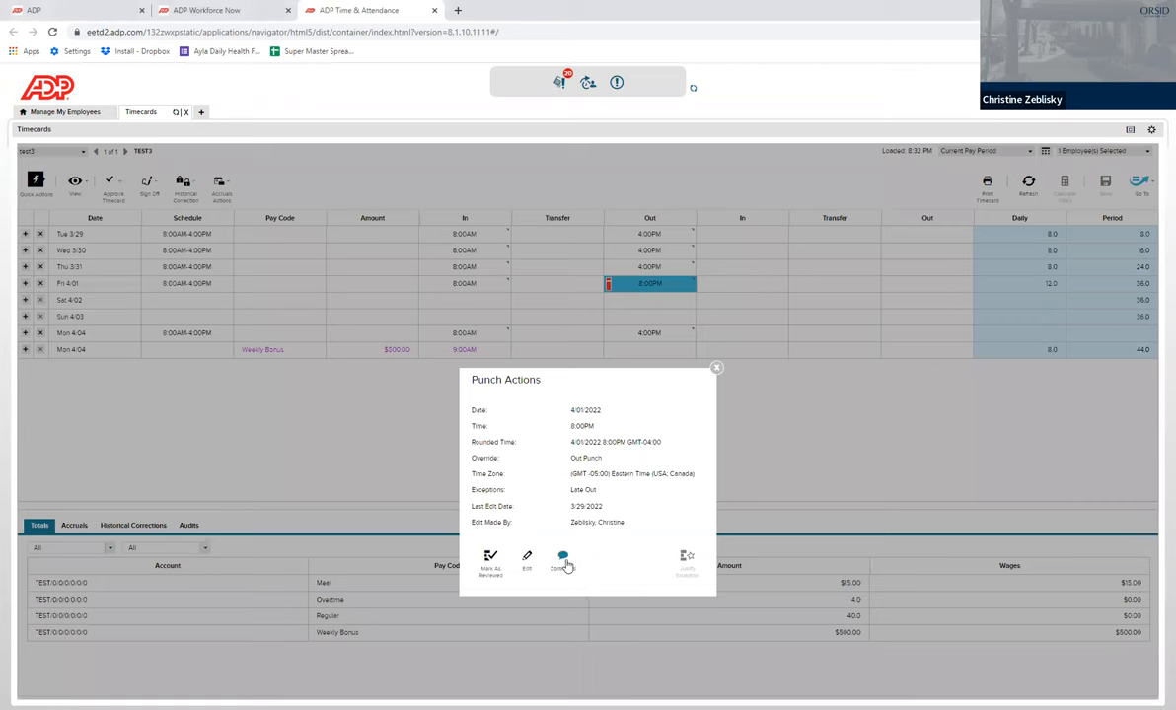
{"action": "left_click", "coordinate": [562, 563]}
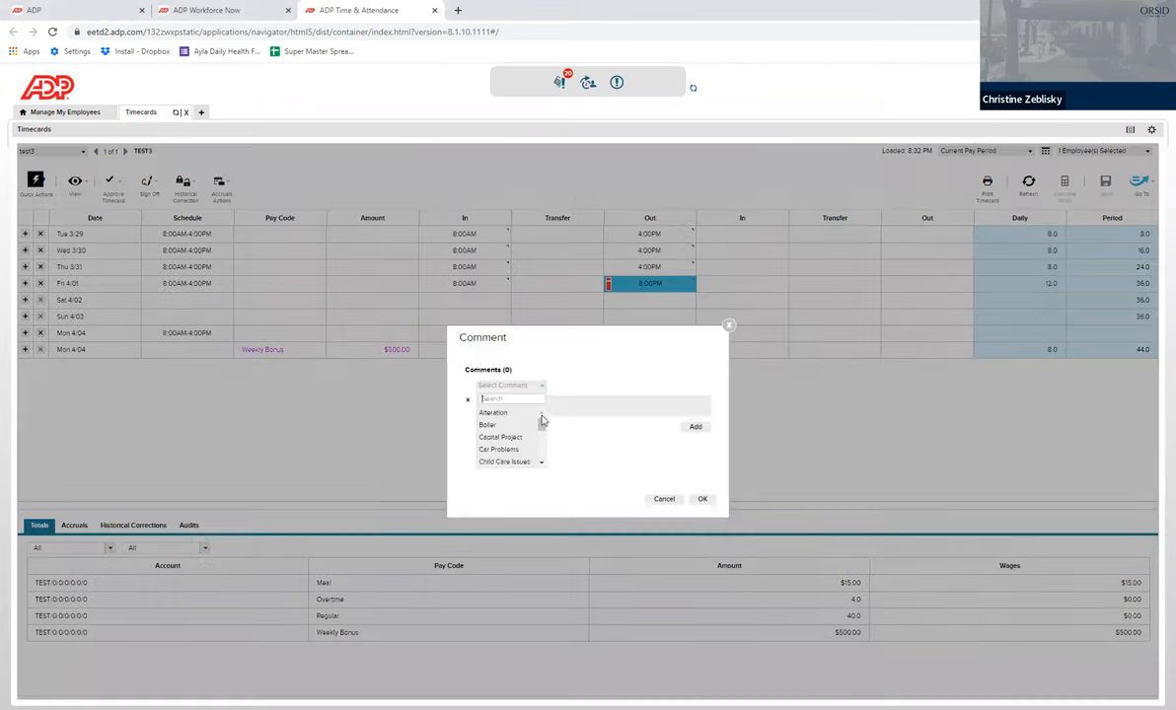
{"action": "scroll", "scroll_direction": "down", "scroll_amount": 3}
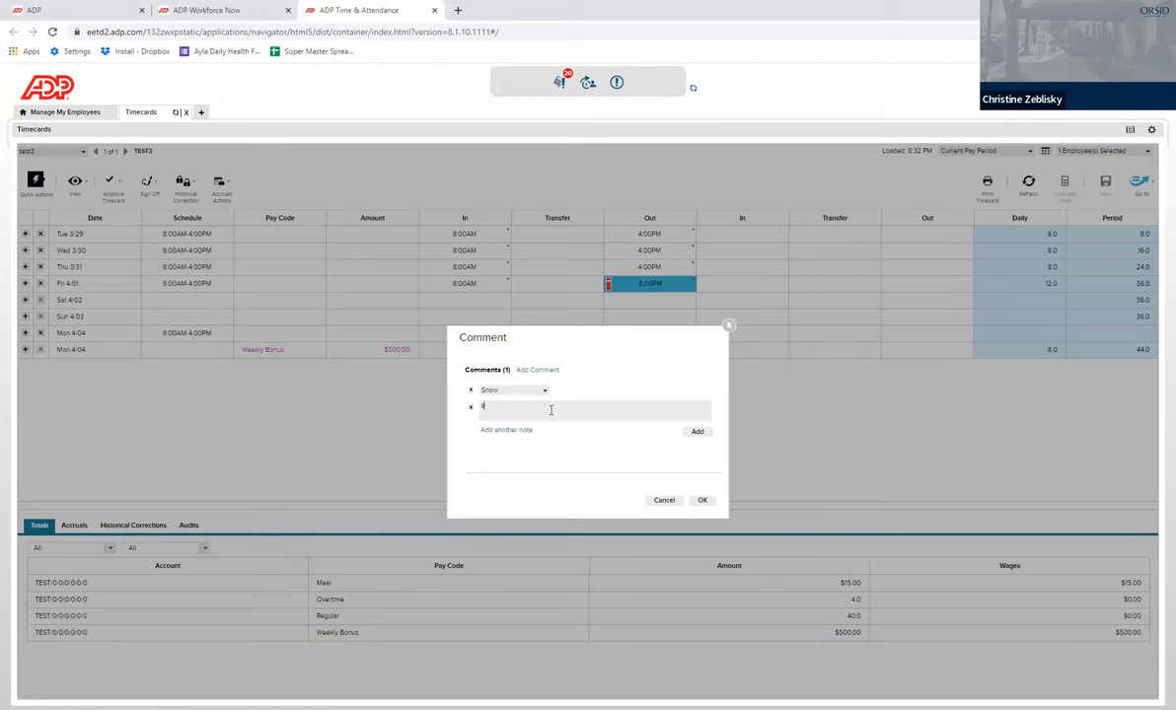
{"action": "type", "text": "stayed to salt d"}
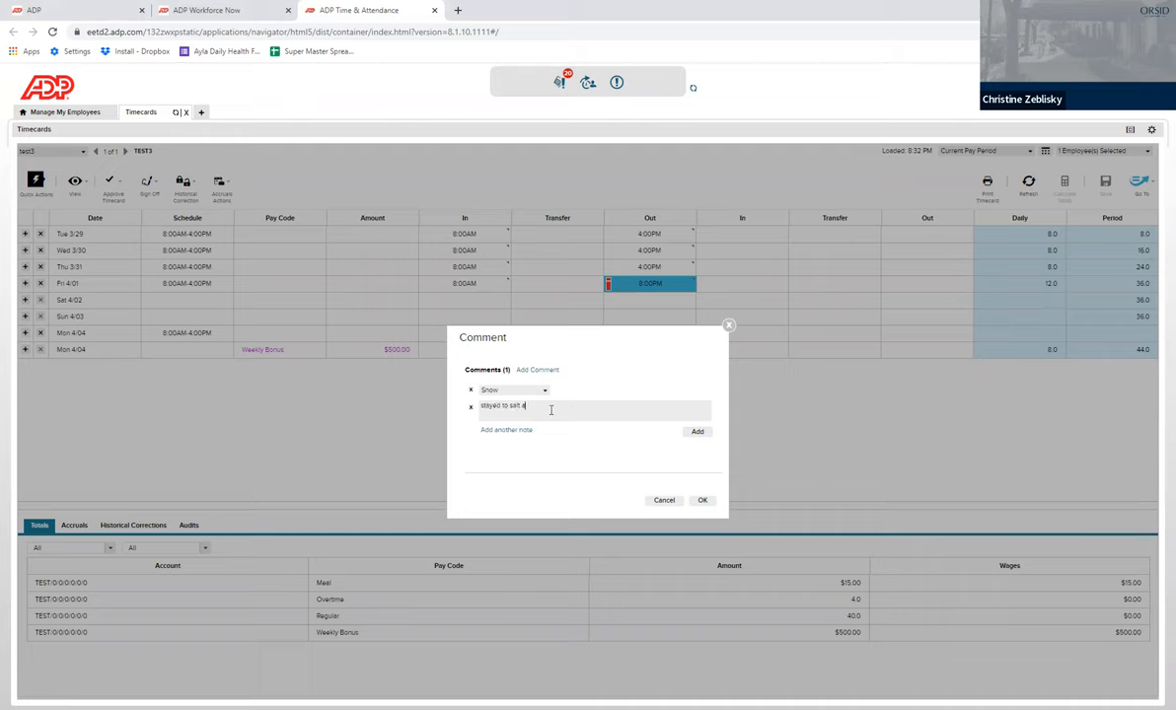
{"action": "type", "text": "and shovel"}
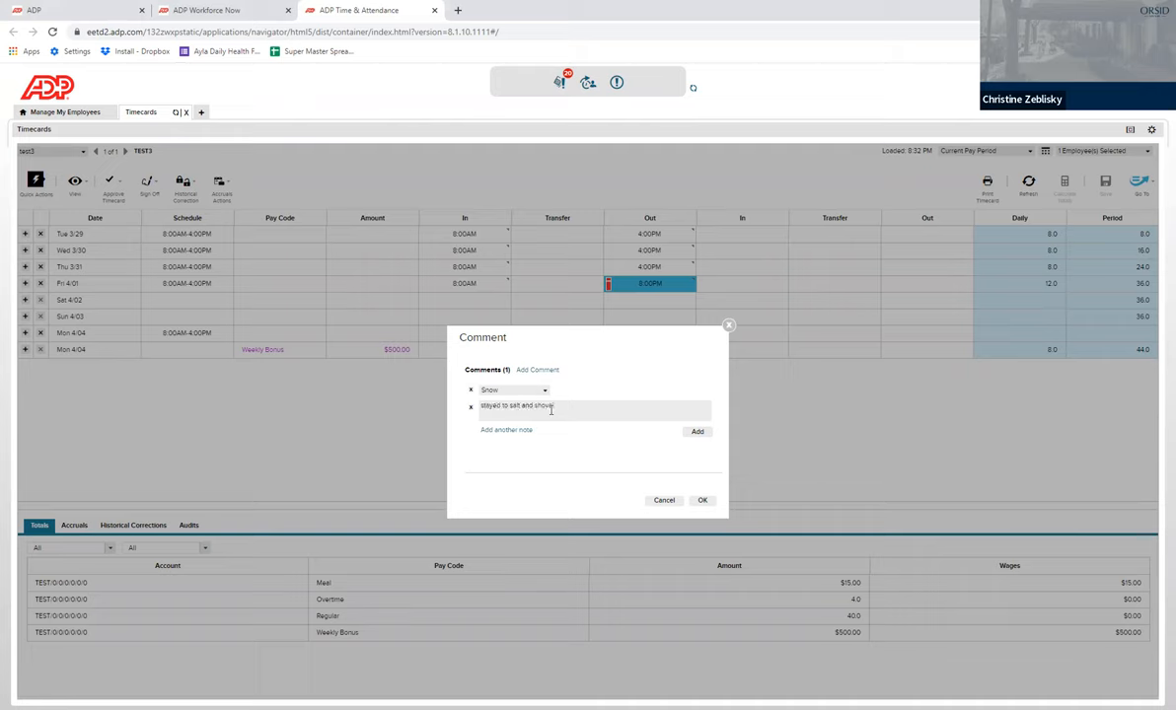
{"action": "left_click", "coordinate": [703, 501]}
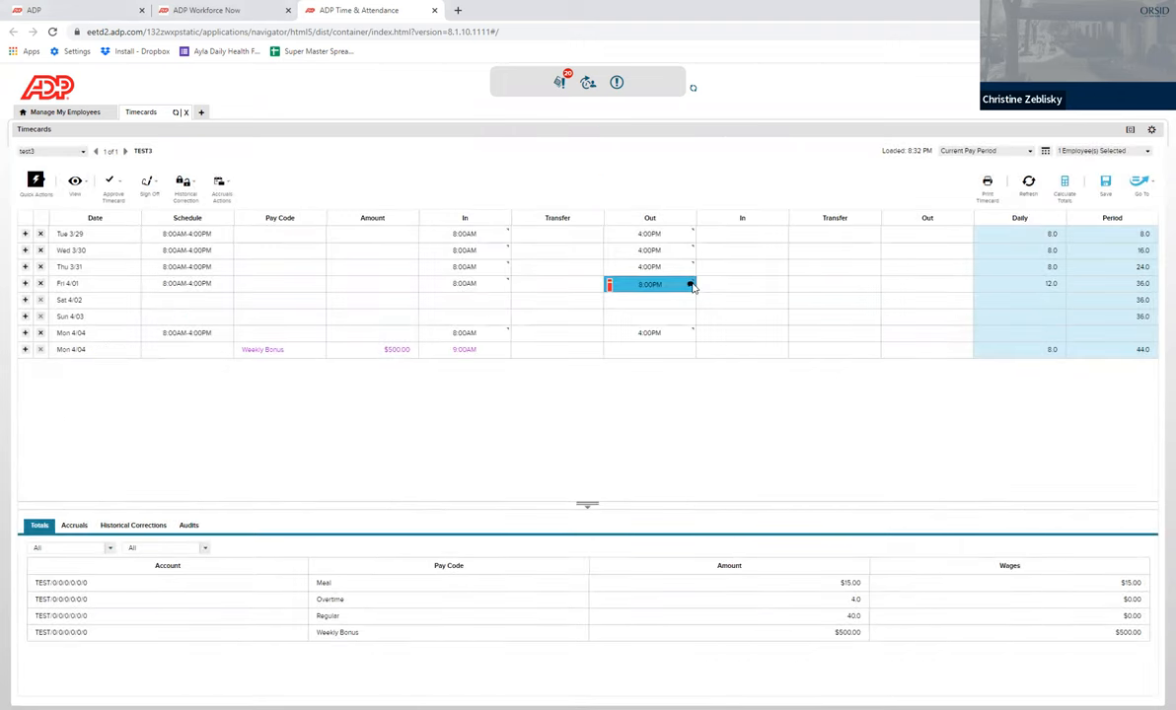
{"action": "mouse_move", "coordinate": [690, 284]}
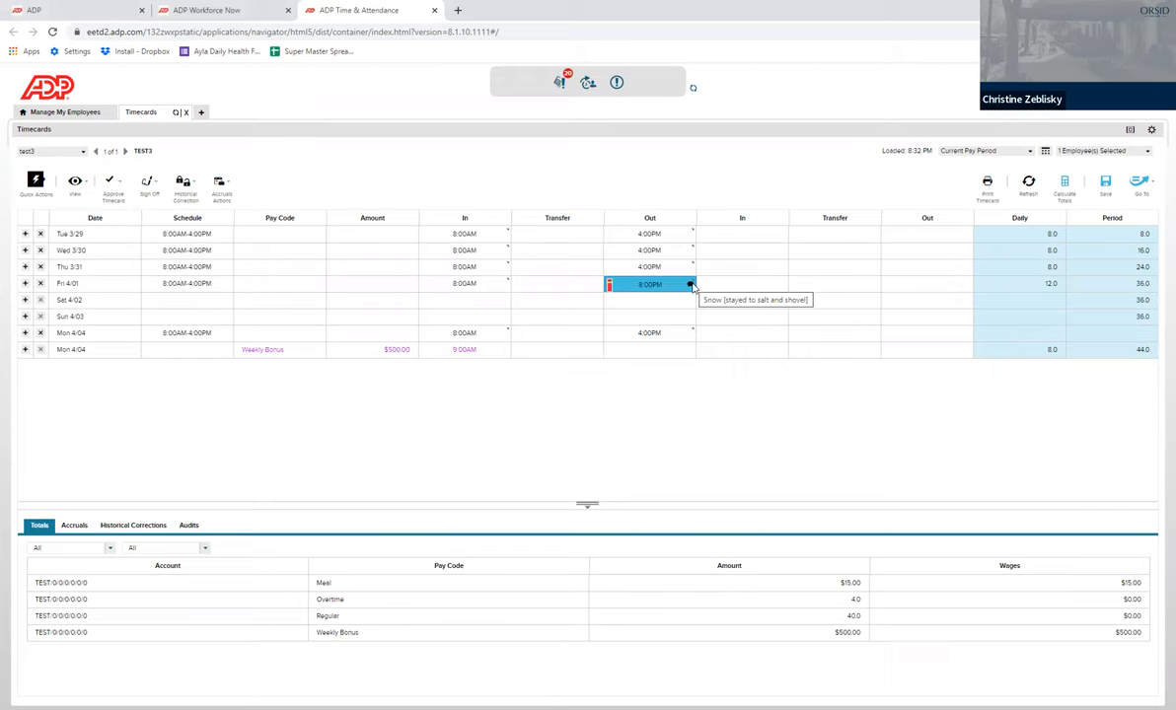
{"action": "mouse_move", "coordinate": [608, 285]}
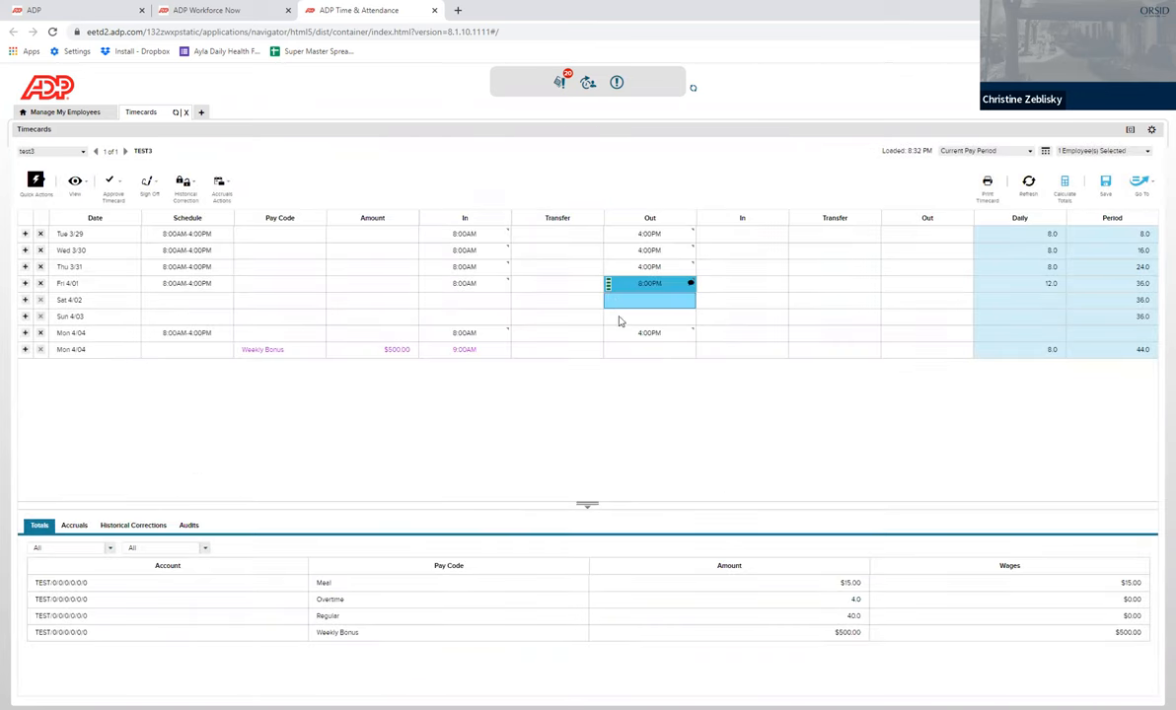
Step: Save the timecard with Friday's commented late-out exception, period total staying at 44 hours
{"action": "left_click", "coordinate": [742, 315]}
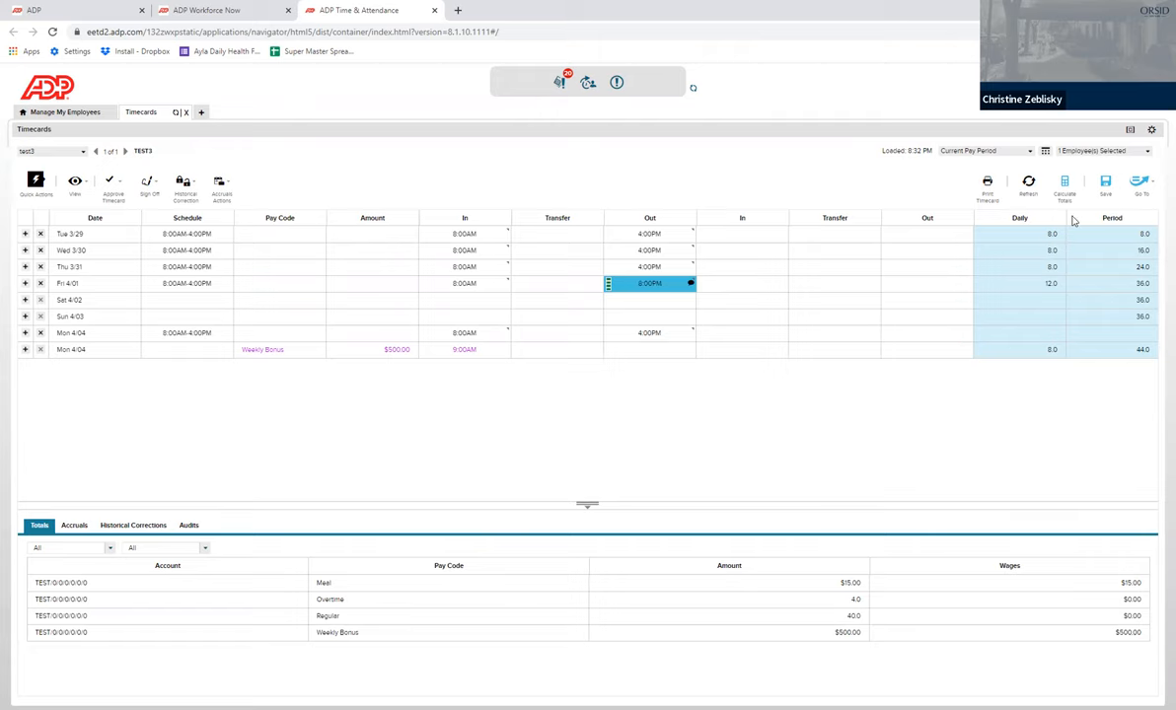
{"action": "mouse_move", "coordinate": [1105, 185]}
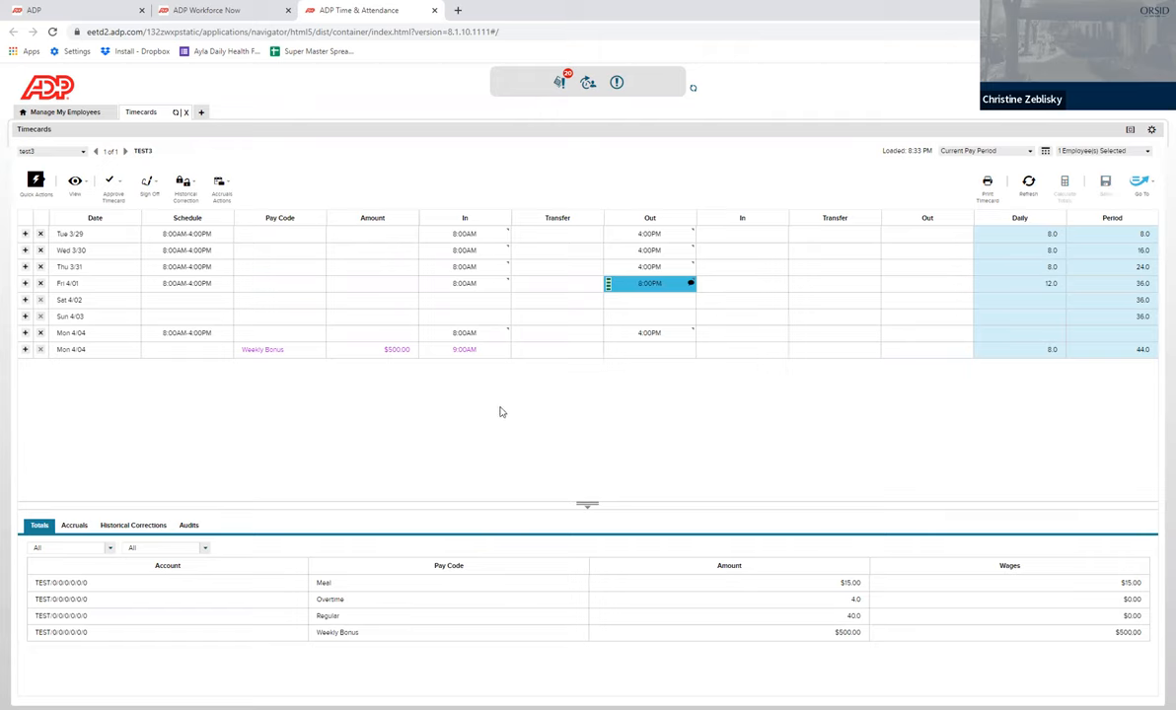
{"action": "mouse_move", "coordinate": [434, 541]}
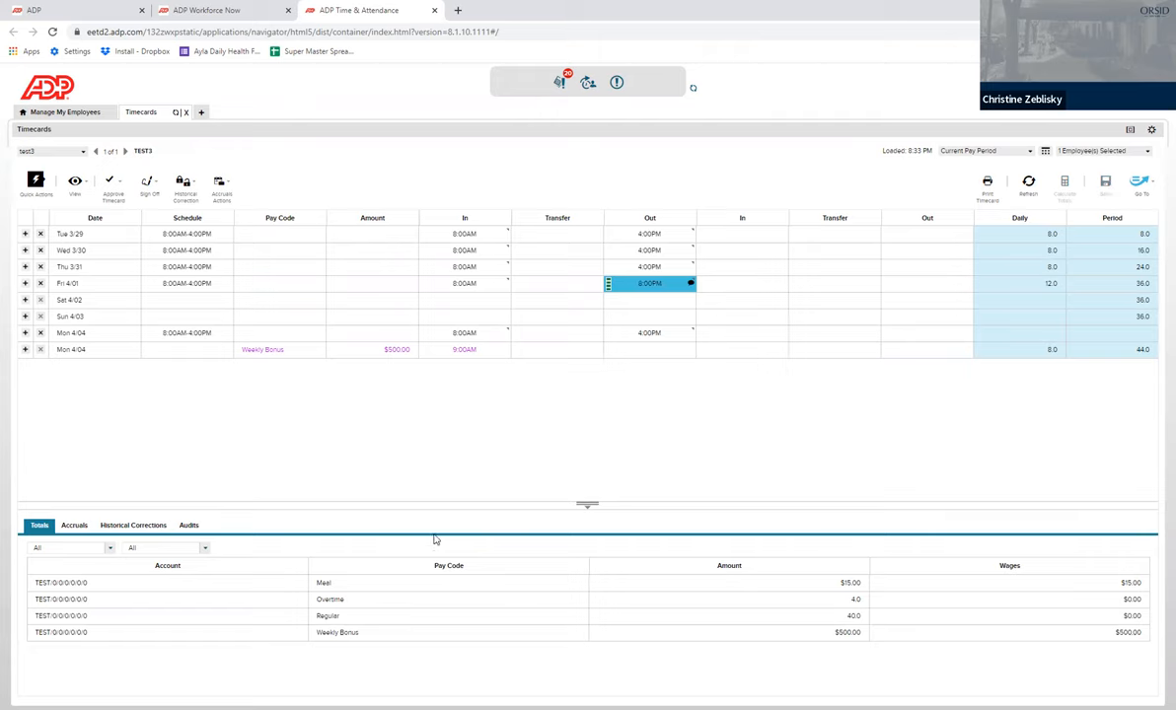
{"action": "left_click", "coordinate": [463, 284]}
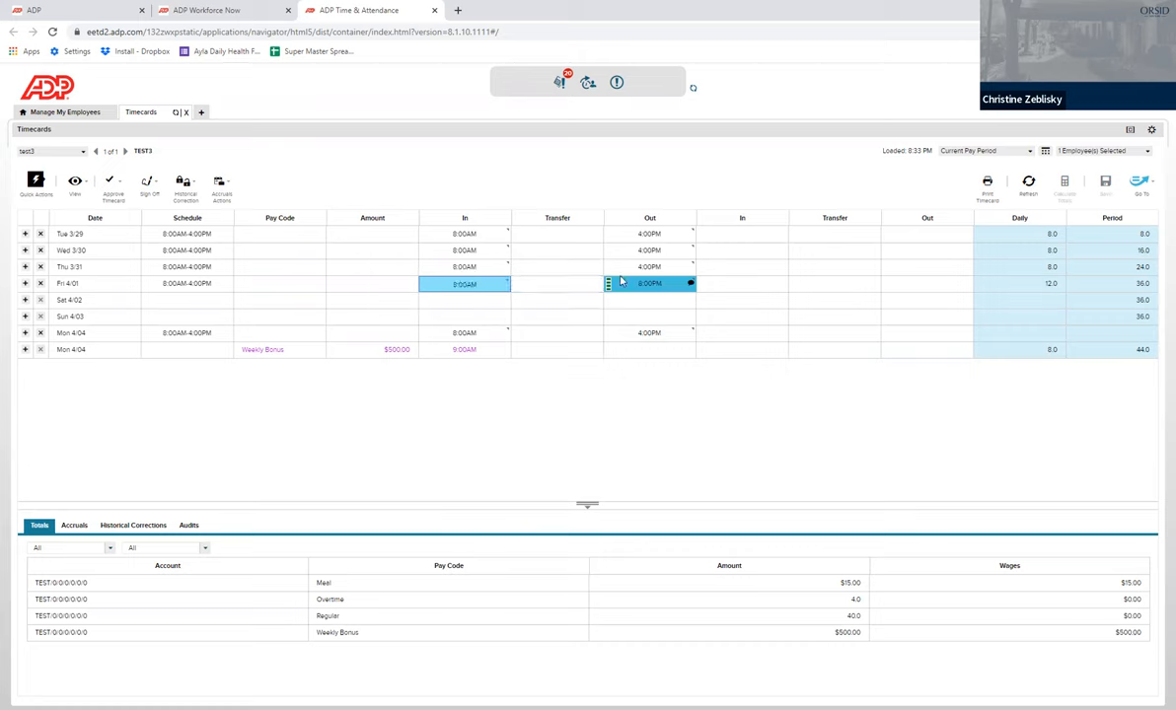